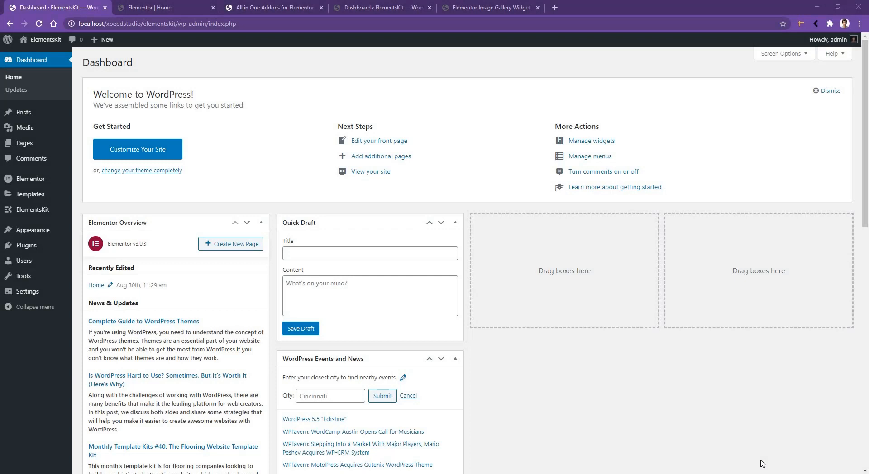
{"action": "mouse_move", "coordinate": [418, 275]}
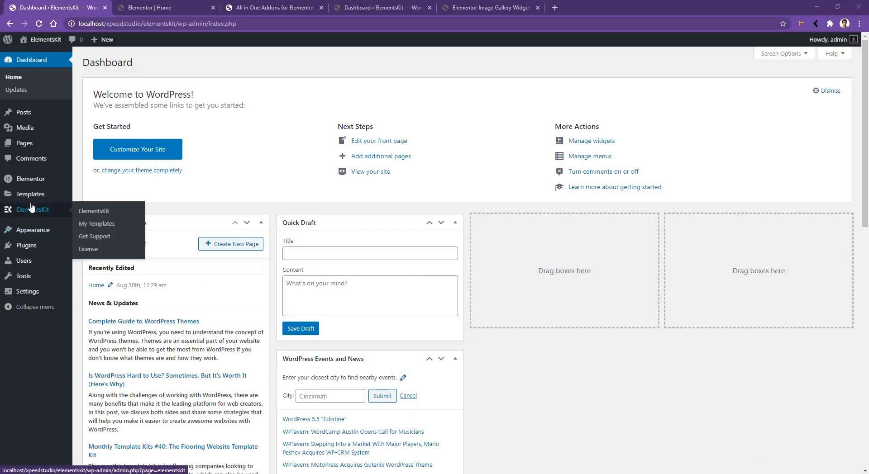
Switch the Gallery widget ON under ElementsKit > Elements in the WordPress admin.
{"action": "left_click", "coordinate": [93, 210]}
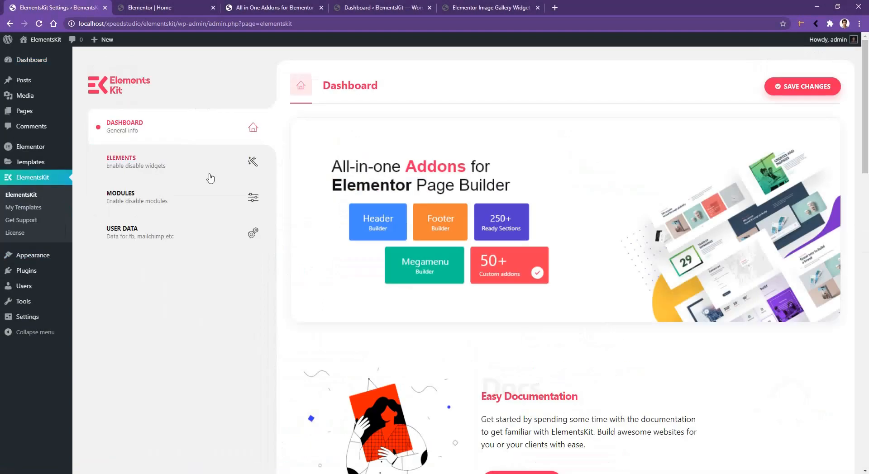
{"action": "left_click", "coordinate": [121, 161]}
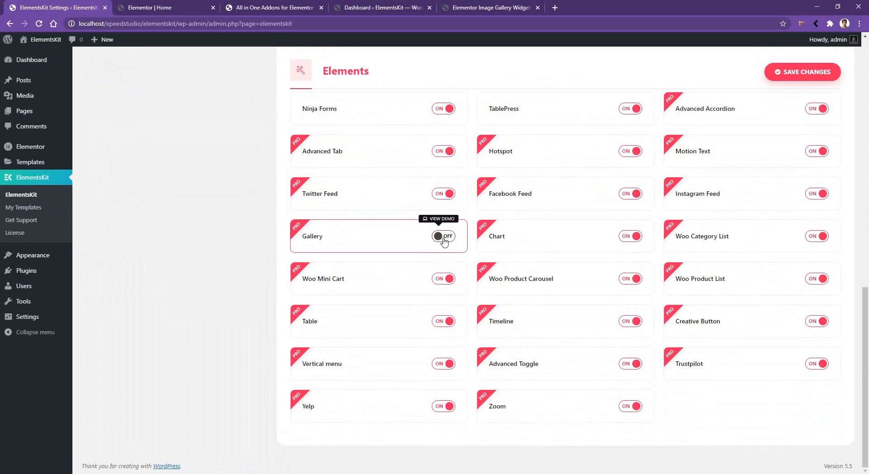
{"action": "left_click", "coordinate": [443, 237]}
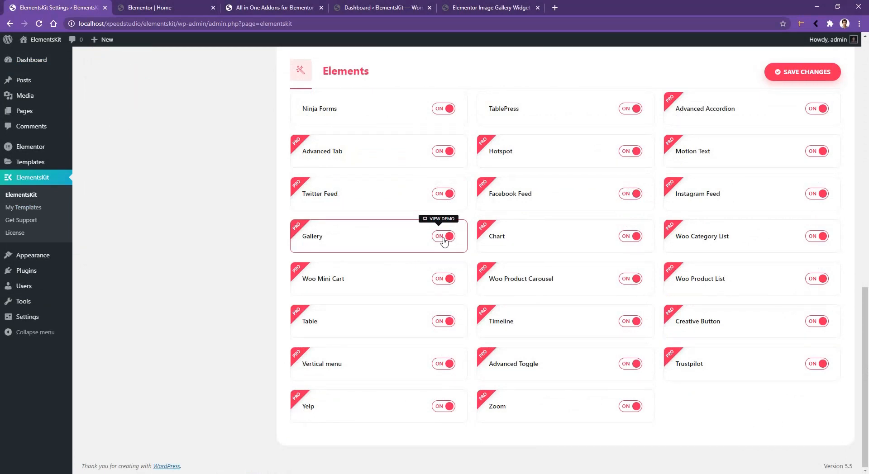
{"action": "left_click", "coordinate": [439, 221]}
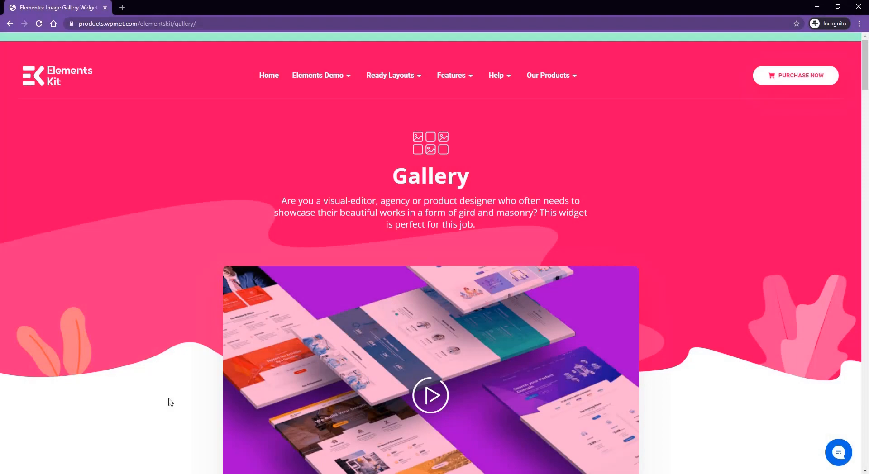
{"action": "mouse_move", "coordinate": [194, 299]}
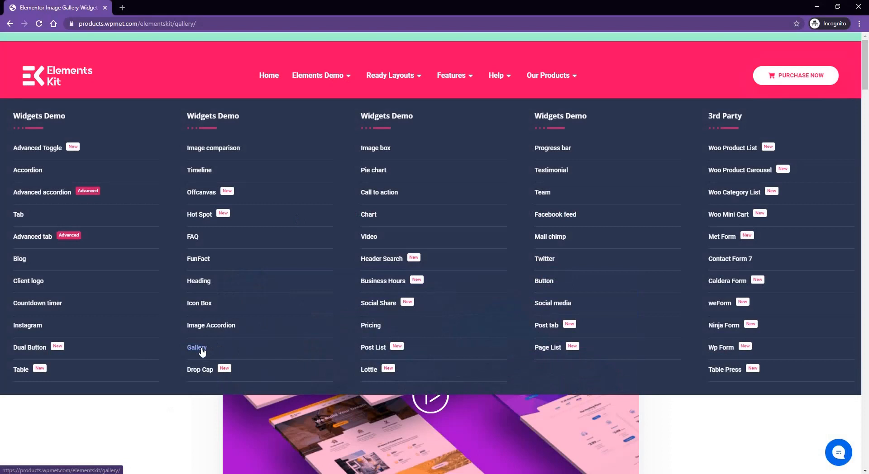
{"action": "left_click", "coordinate": [196, 347]}
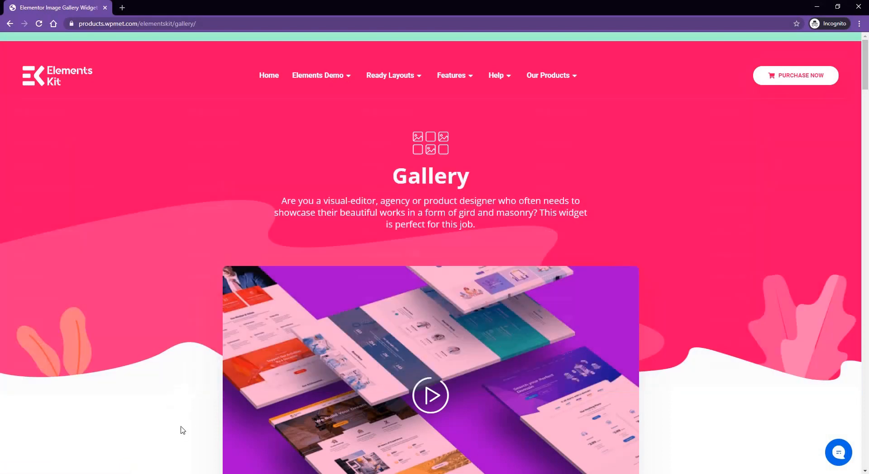
{"action": "scroll", "scroll_direction": "down", "scroll_amount": 3}
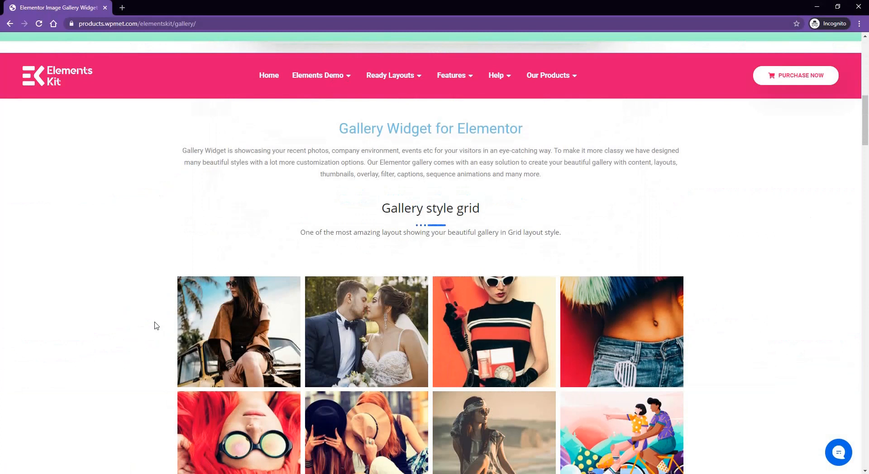
{"action": "scroll", "scroll_direction": "down", "scroll_amount": 3}
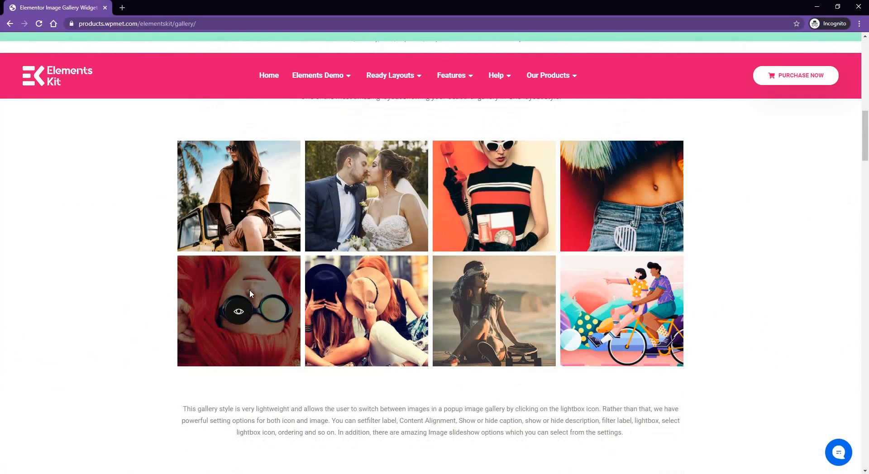
{"action": "mouse_move", "coordinate": [261, 285]}
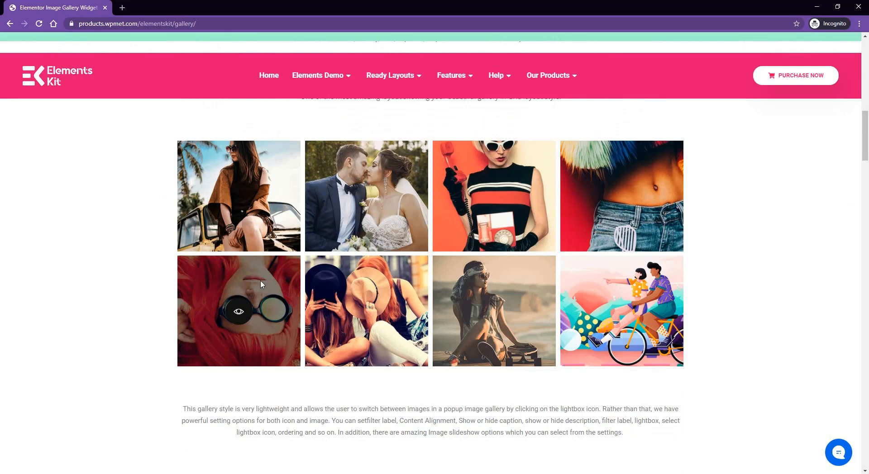
{"action": "mouse_move", "coordinate": [239, 197]}
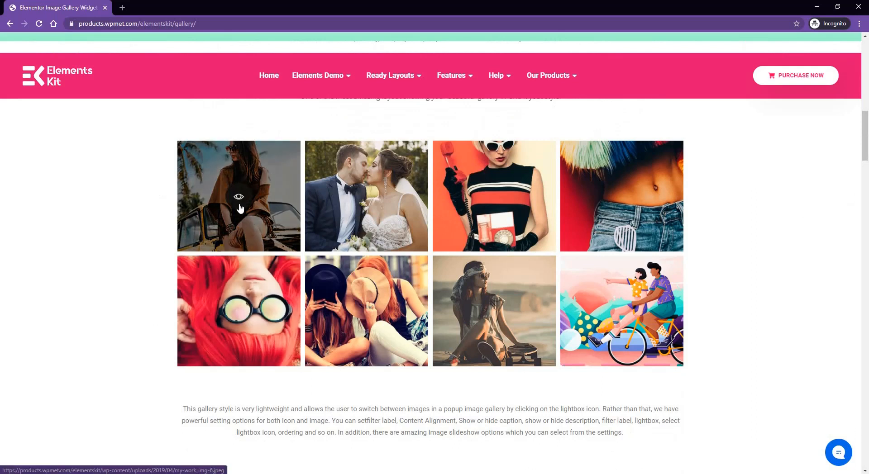
{"action": "left_click", "coordinate": [239, 198]}
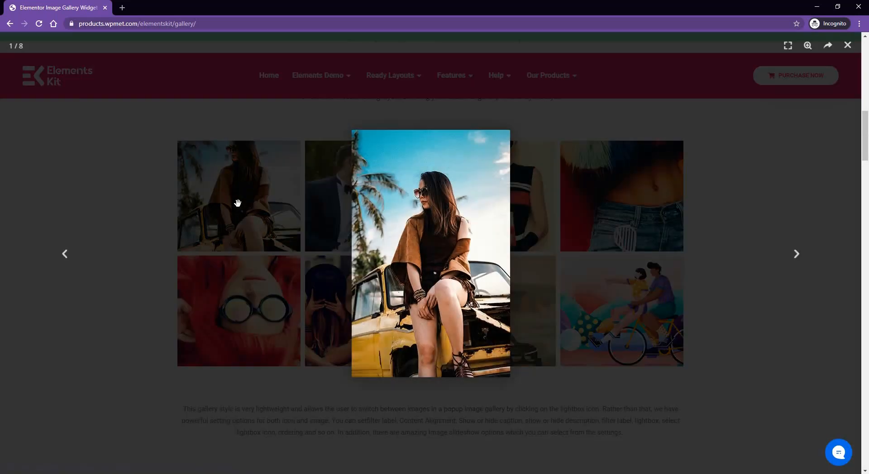
{"action": "left_click", "coordinate": [847, 45]}
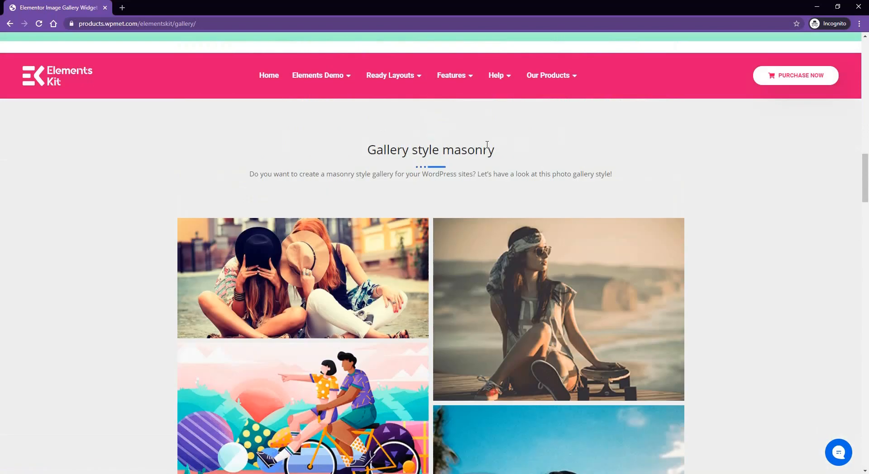
{"action": "mouse_move", "coordinate": [483, 122]}
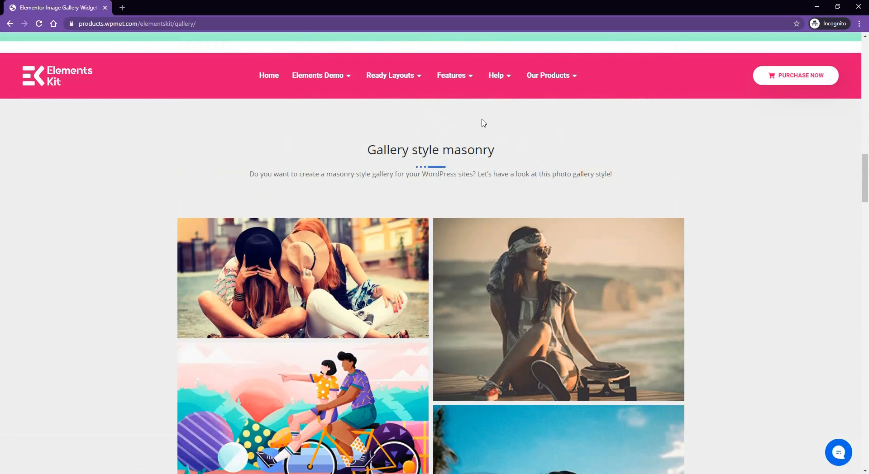
{"action": "mouse_move", "coordinate": [496, 149]}
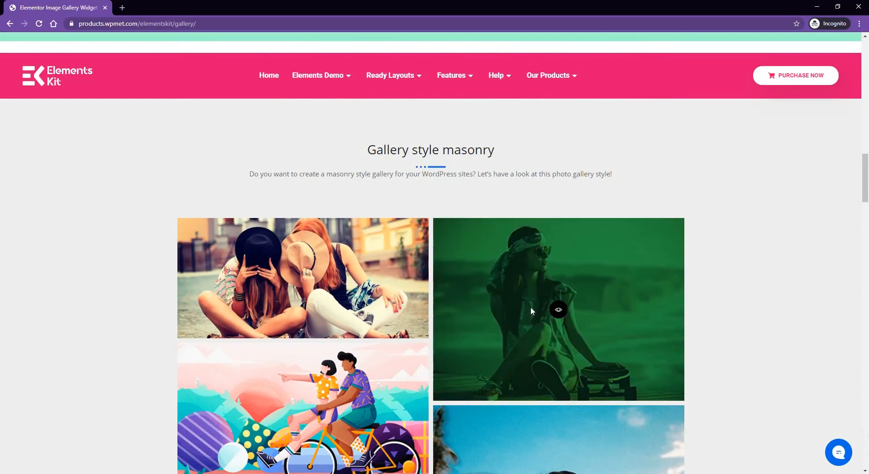
{"action": "left_click", "coordinate": [558, 310]}
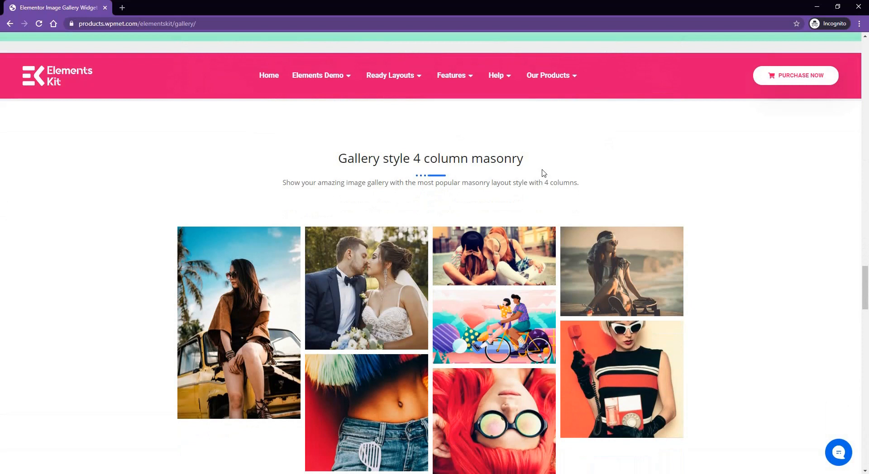
{"action": "mouse_move", "coordinate": [494, 256]}
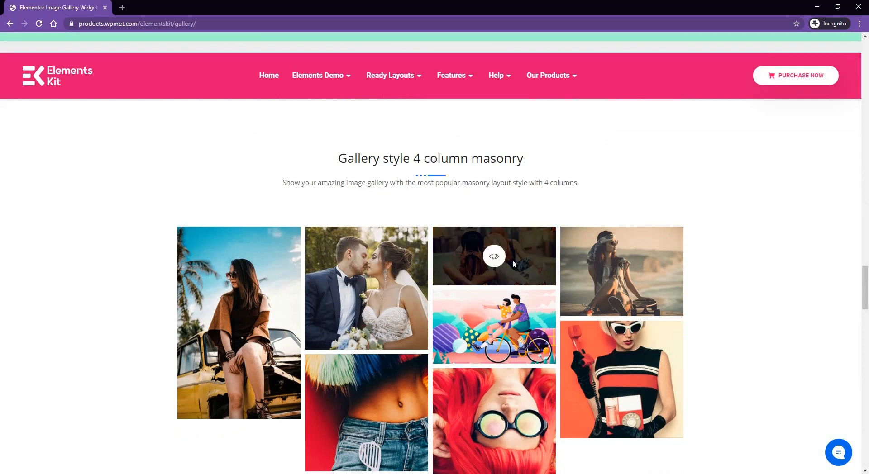
{"action": "left_click", "coordinate": [493, 256]}
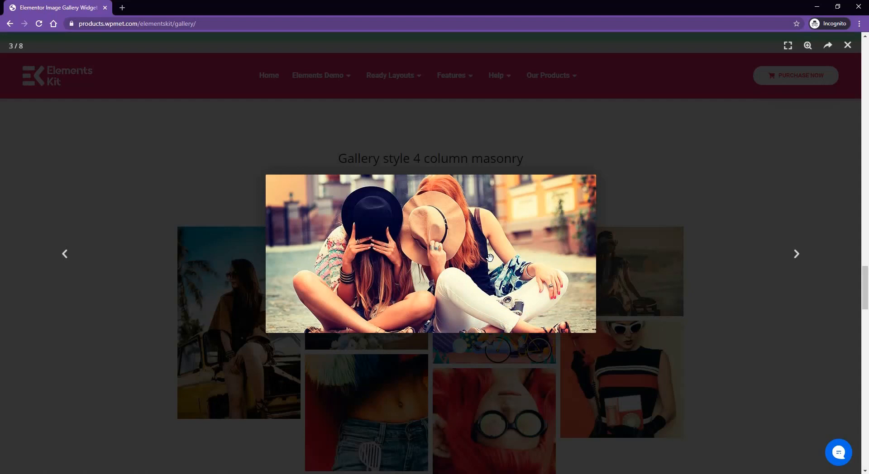
{"action": "mouse_move", "coordinate": [746, 374]}
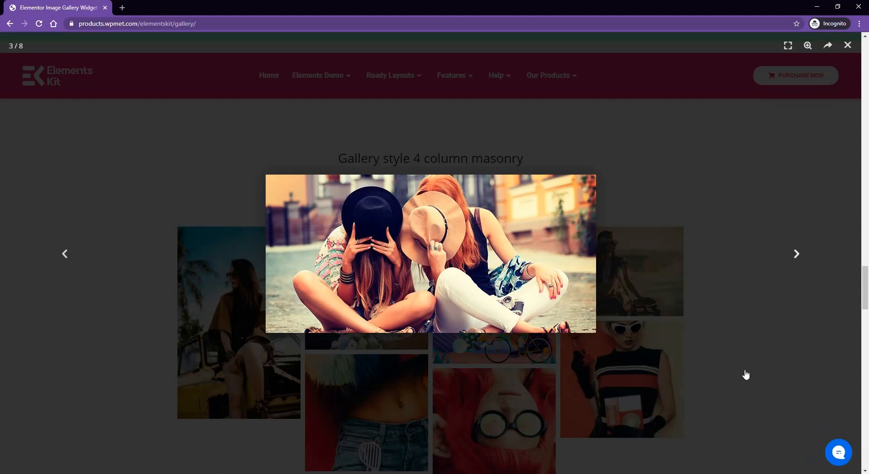
{"action": "mouse_move", "coordinate": [782, 283]}
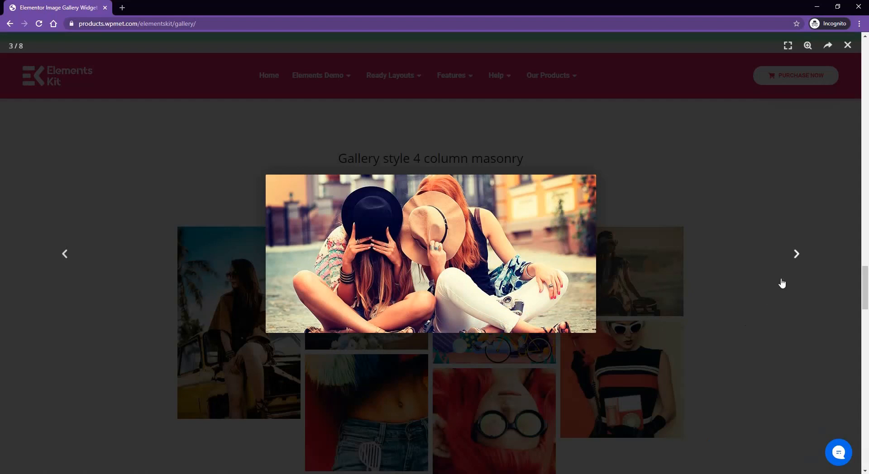
{"action": "left_click", "coordinate": [796, 254]}
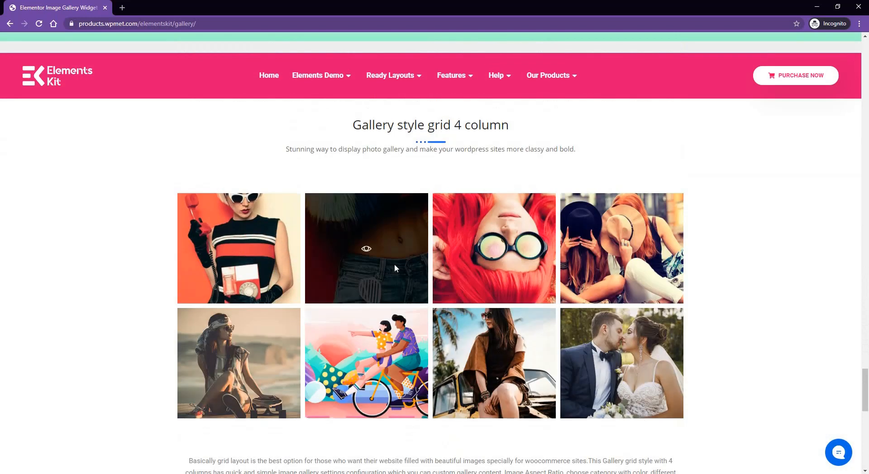
{"action": "mouse_move", "coordinate": [493, 249]}
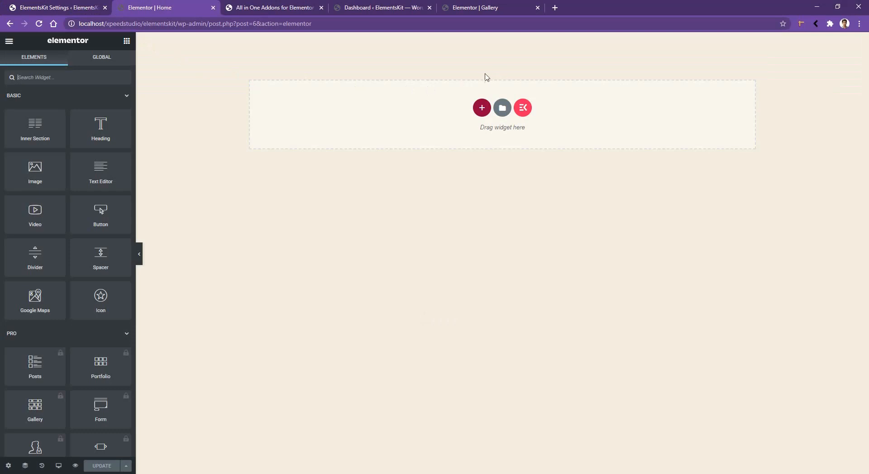
{"action": "mouse_move", "coordinate": [521, 107]}
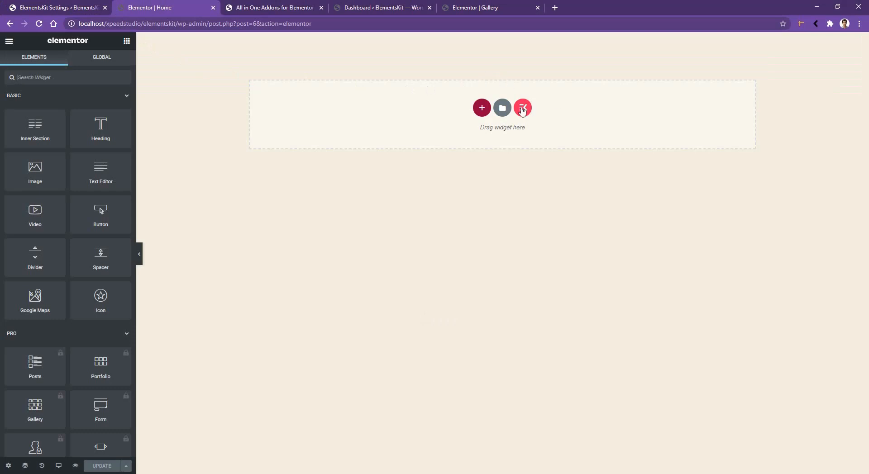
Insert the 'Gallery style 4 column masonry no popup' preset from ElementsKit Widget Presets.
{"action": "left_click", "coordinate": [521, 108]}
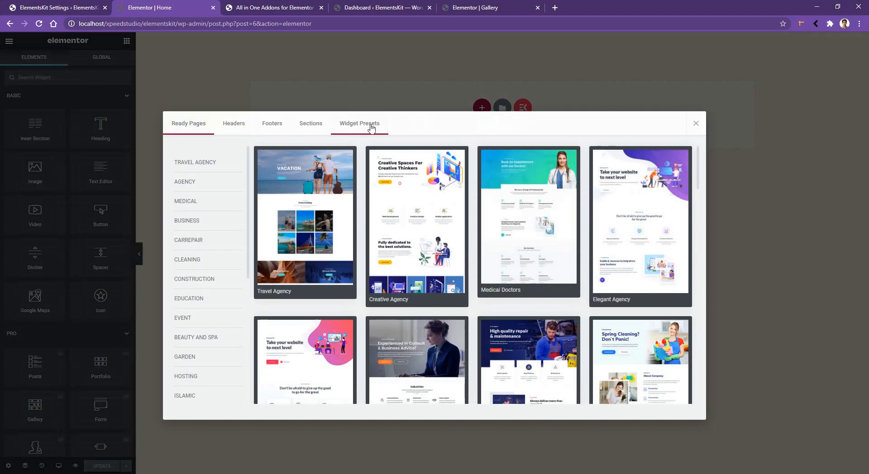
{"action": "left_click", "coordinate": [359, 123]}
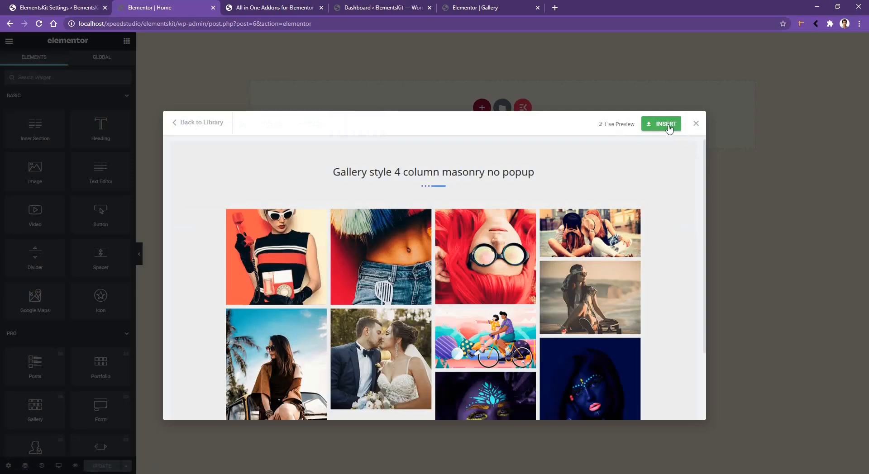
{"action": "left_click", "coordinate": [663, 124]}
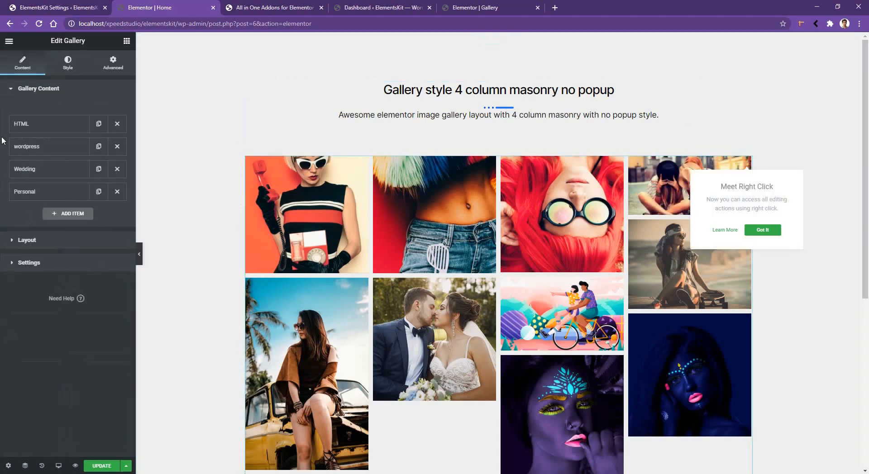
Delete the inserted demo gallery section from the page.
{"action": "left_click", "coordinate": [762, 230]}
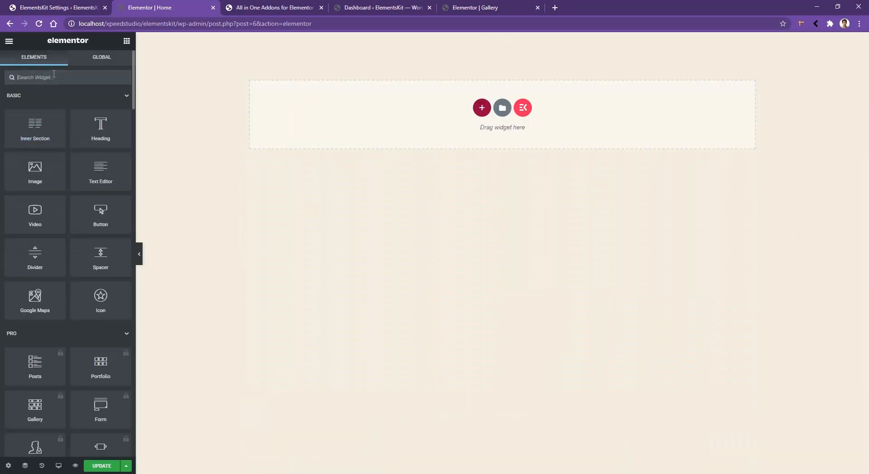
Add the EKIT Gallery widget via a 'gal' search and label its first item 'Style One'.
{"action": "type", "text": "gal"}
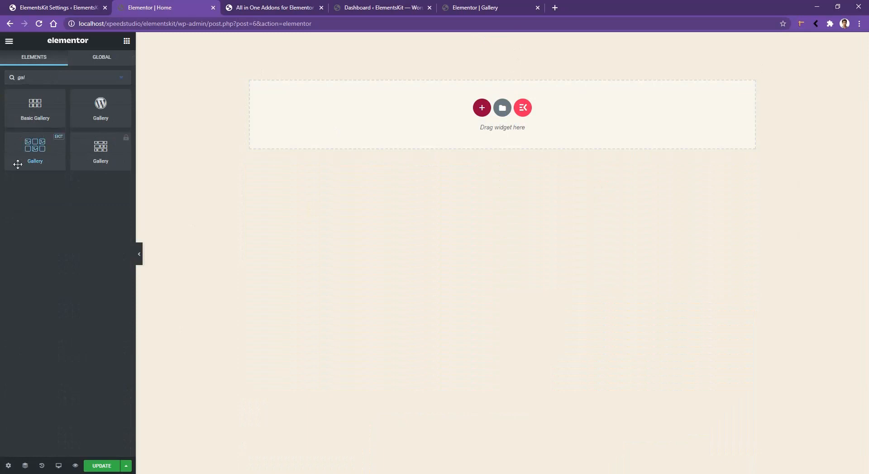
{"action": "mouse_move", "coordinate": [38, 153]}
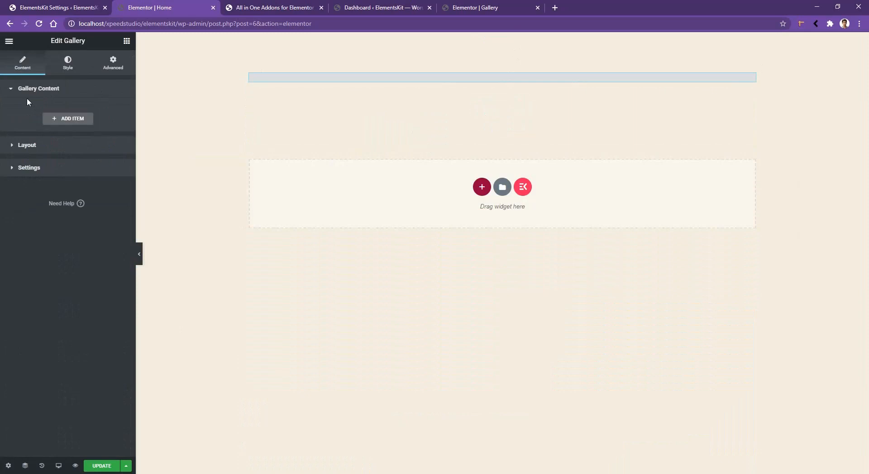
{"action": "mouse_move", "coordinate": [67, 119]}
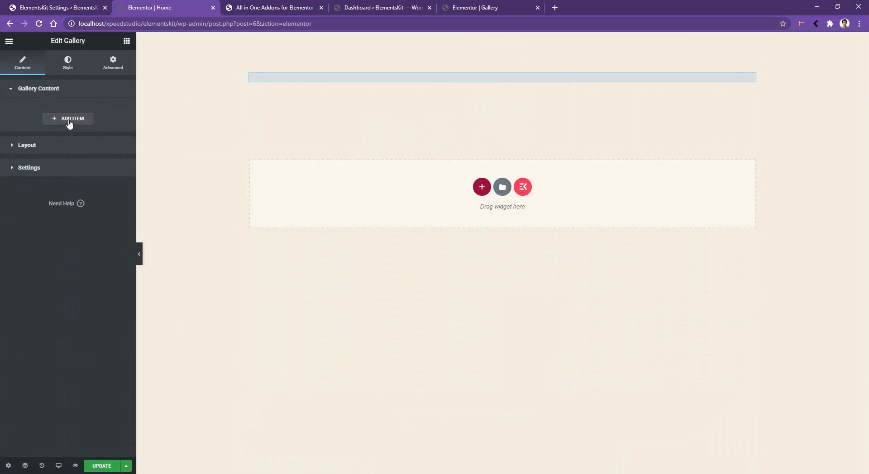
{"action": "left_click", "coordinate": [67, 118]}
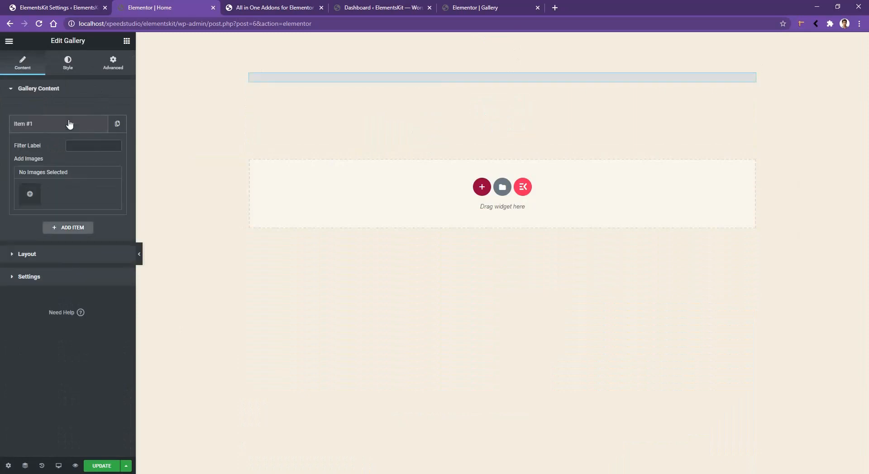
{"action": "left_click", "coordinate": [92, 145]}
{"action": "type", "text": "Style One"}
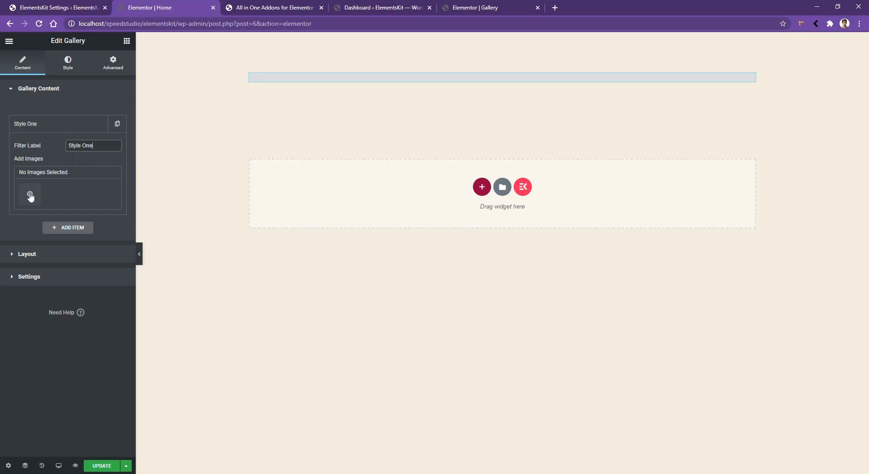
{"action": "left_click", "coordinate": [30, 197]}
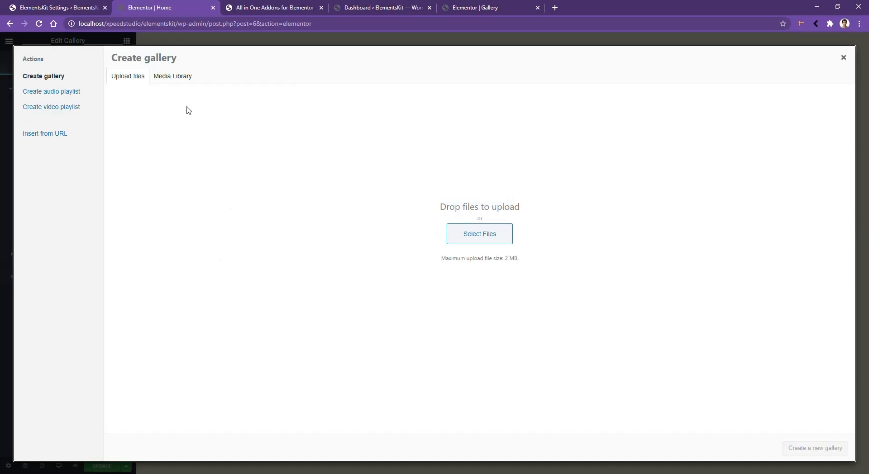
Insert two neon face-paint portraits and a wedding couple photo from the Media Library.
{"action": "left_click", "coordinate": [172, 76]}
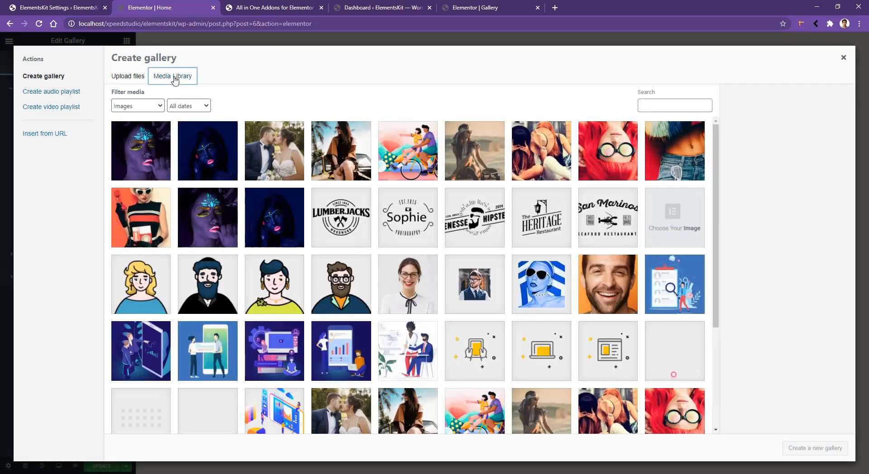
{"action": "left_click", "coordinate": [274, 151]}
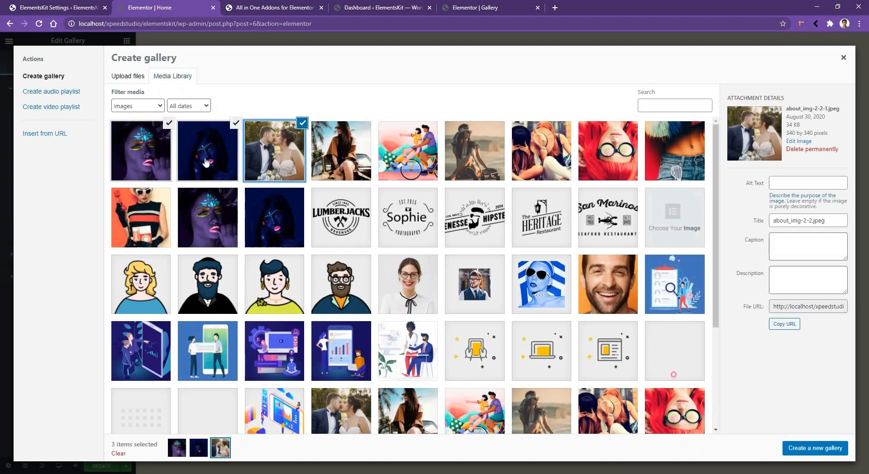
{"action": "mouse_move", "coordinate": [792, 466]}
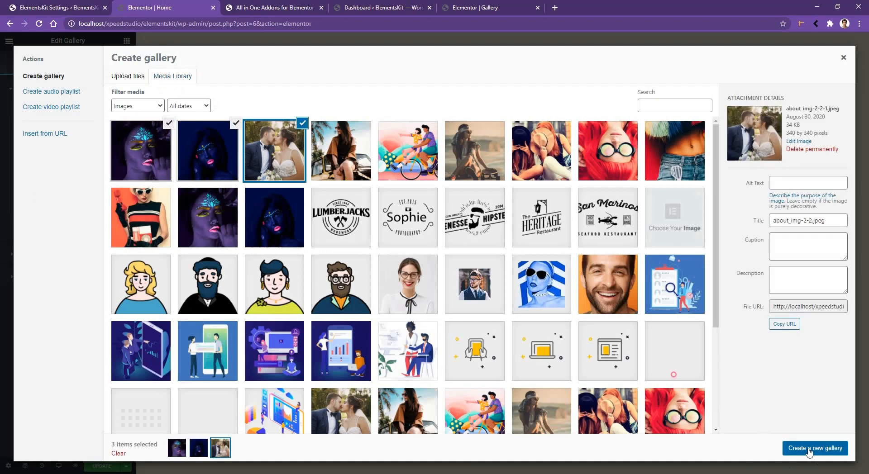
{"action": "left_click", "coordinate": [815, 448]}
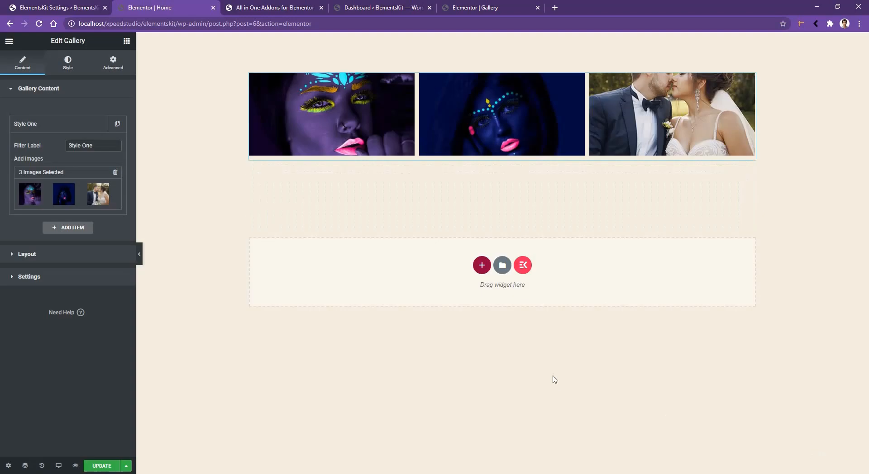
{"action": "mouse_move", "coordinate": [494, 362]}
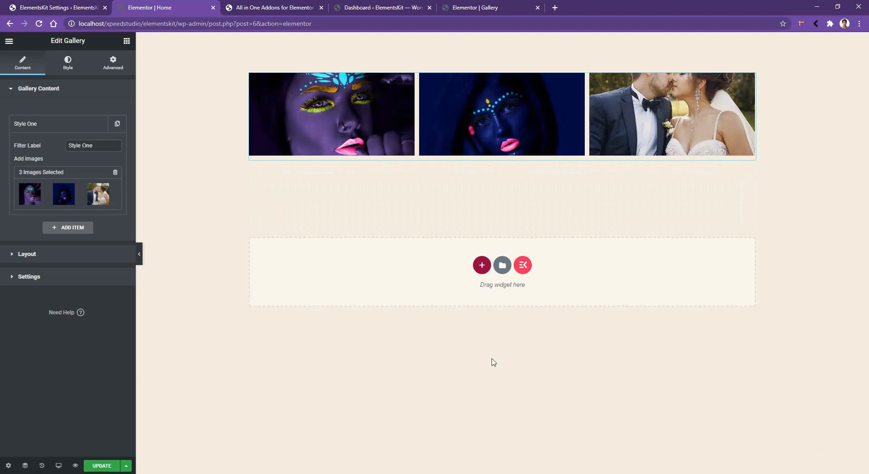
Add a second gallery item labelled 'Style two' and begin picking its images.
{"action": "left_click", "coordinate": [67, 227]}
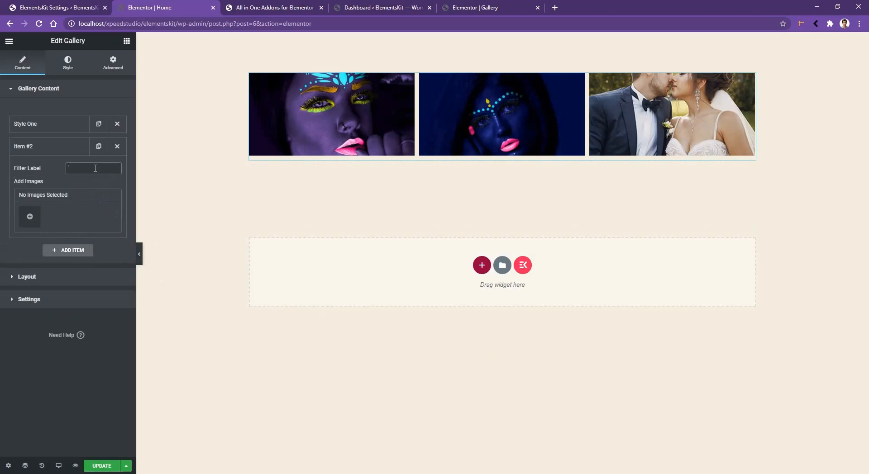
{"action": "left_click", "coordinate": [93, 167]}
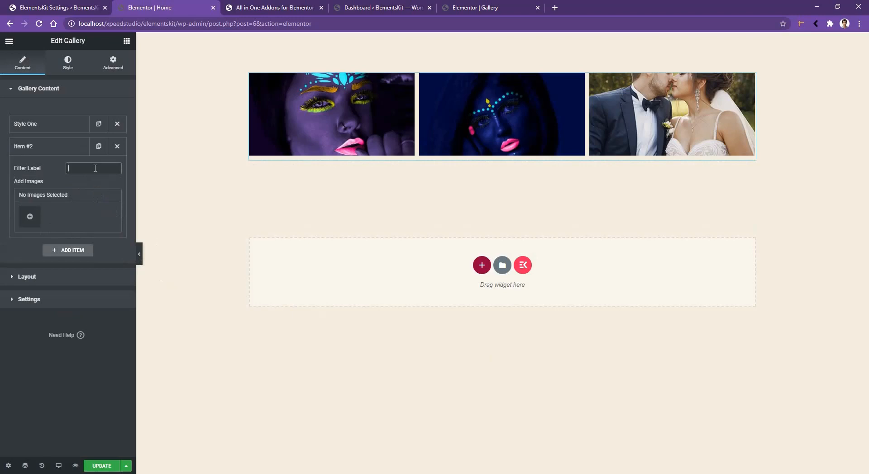
{"action": "type", "text": "Style two"}
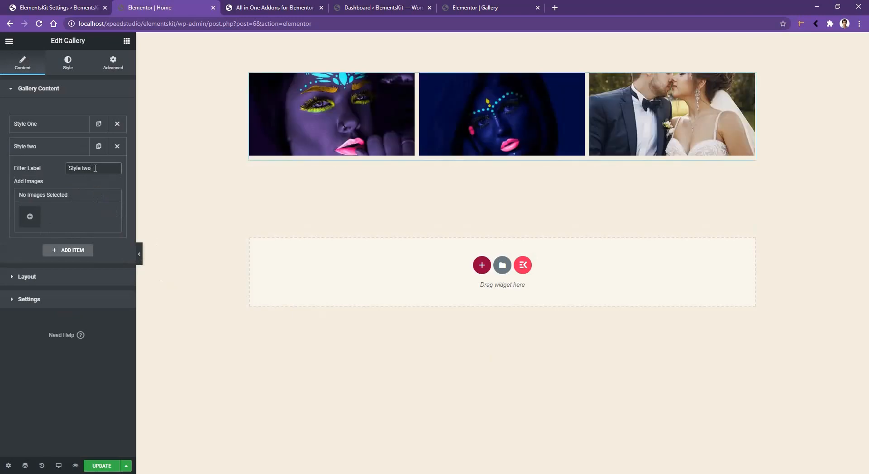
{"action": "mouse_move", "coordinate": [30, 216]}
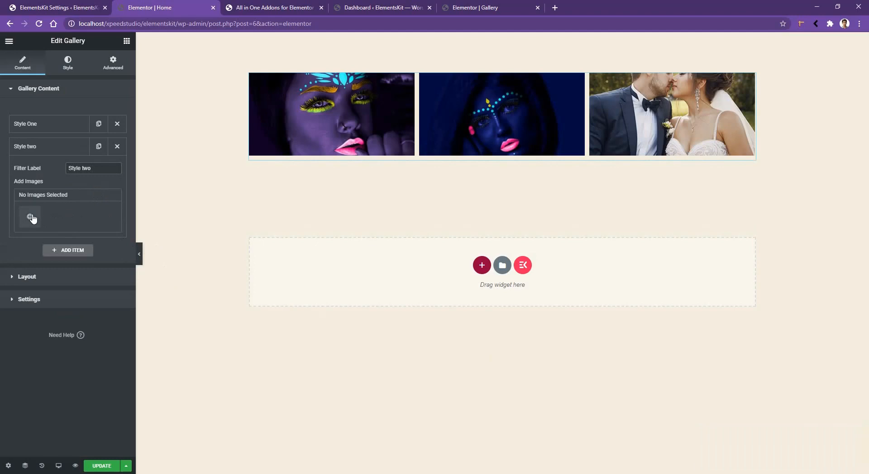
{"action": "left_click", "coordinate": [30, 216]}
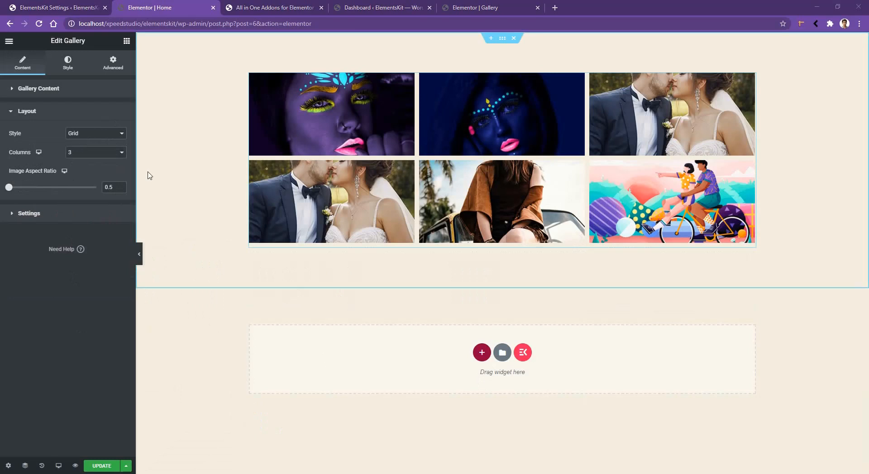
Set the gallery Layout Style to Masonry with 4 columns.
{"action": "left_click", "coordinate": [94, 133]}
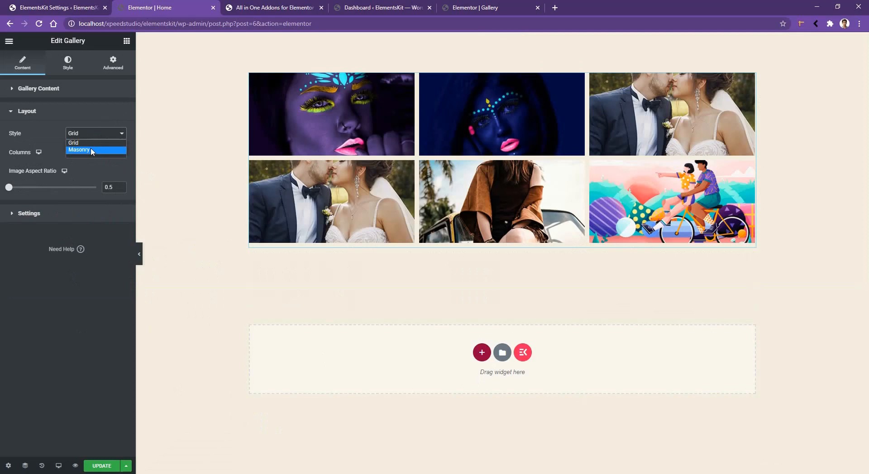
{"action": "left_click", "coordinate": [79, 150]}
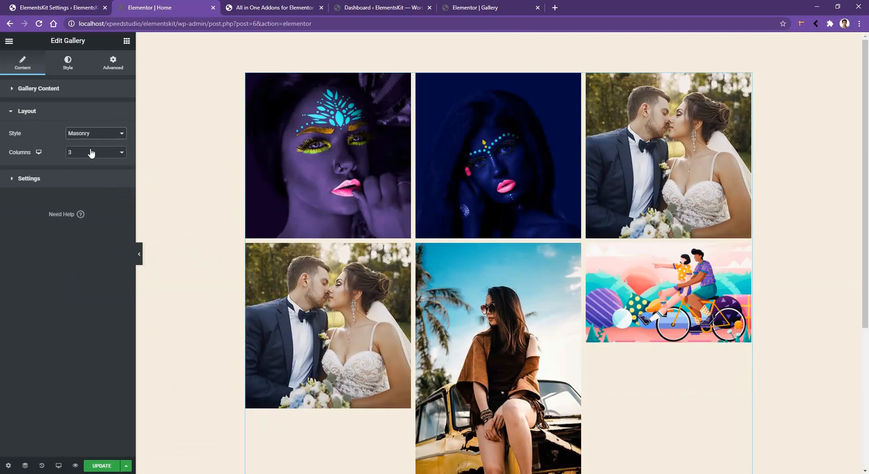
{"action": "left_click", "coordinate": [94, 152]}
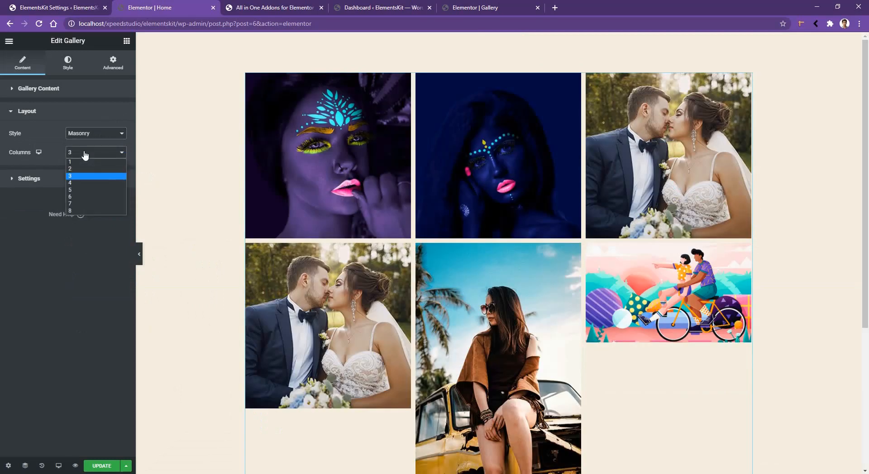
{"action": "mouse_move", "coordinate": [69, 210]}
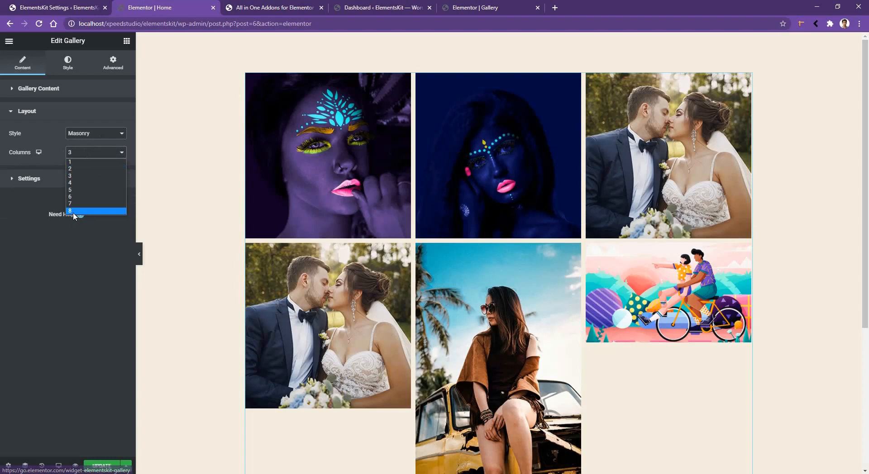
{"action": "mouse_move", "coordinate": [94, 203]}
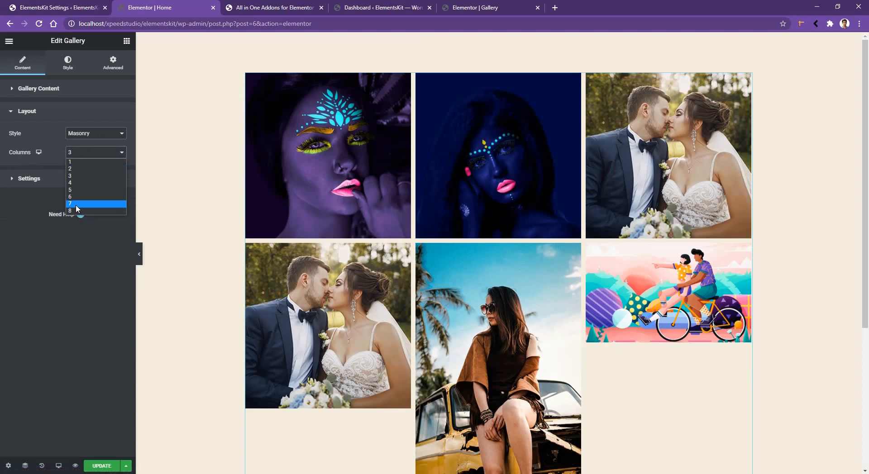
{"action": "left_click", "coordinate": [70, 183]}
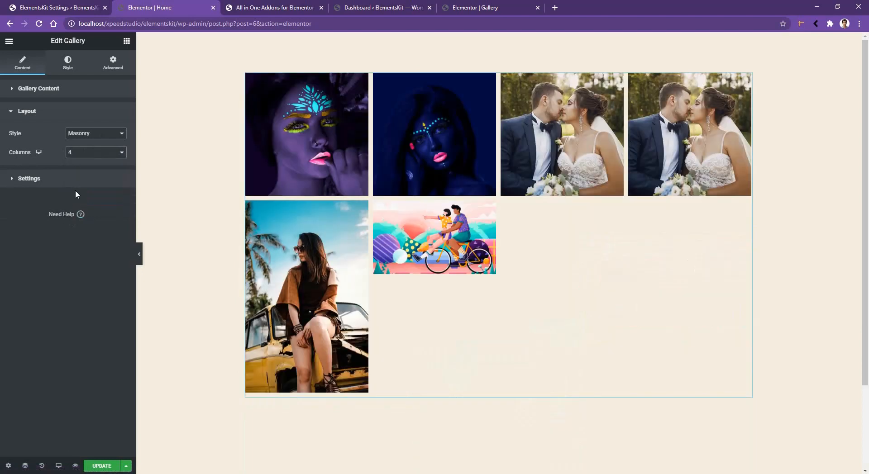
{"action": "left_click", "coordinate": [29, 178]}
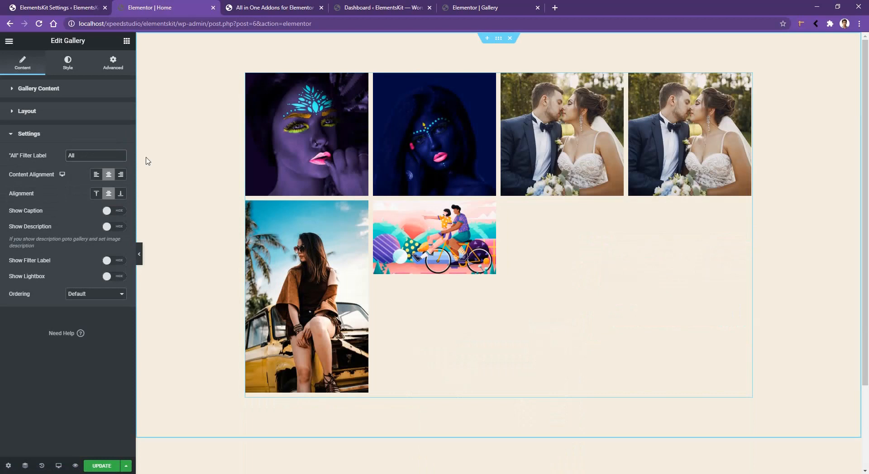
{"action": "mouse_move", "coordinate": [140, 173]}
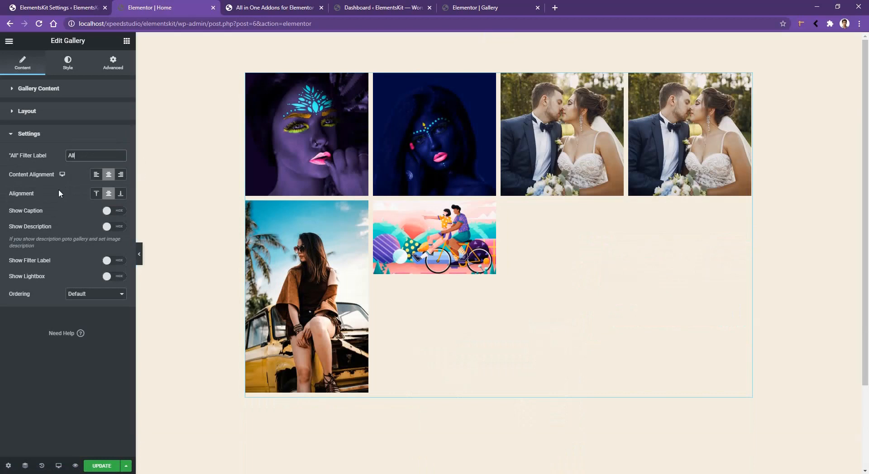
{"action": "mouse_move", "coordinate": [62, 266]}
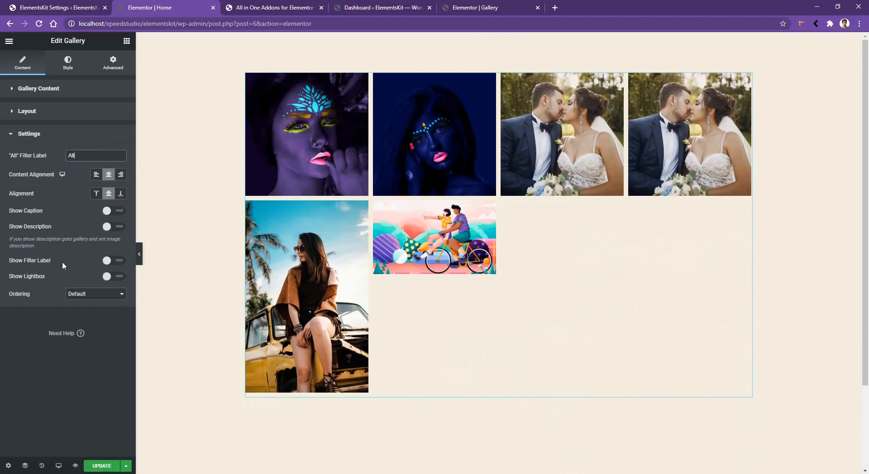
Turn on Show Filter Label and try the Style two filter tab on the page.
{"action": "left_click", "coordinate": [113, 260]}
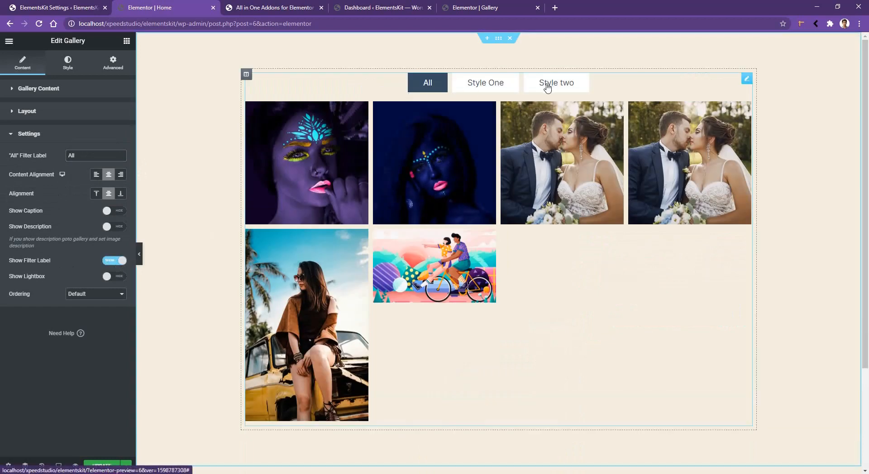
{"action": "mouse_move", "coordinate": [551, 87]}
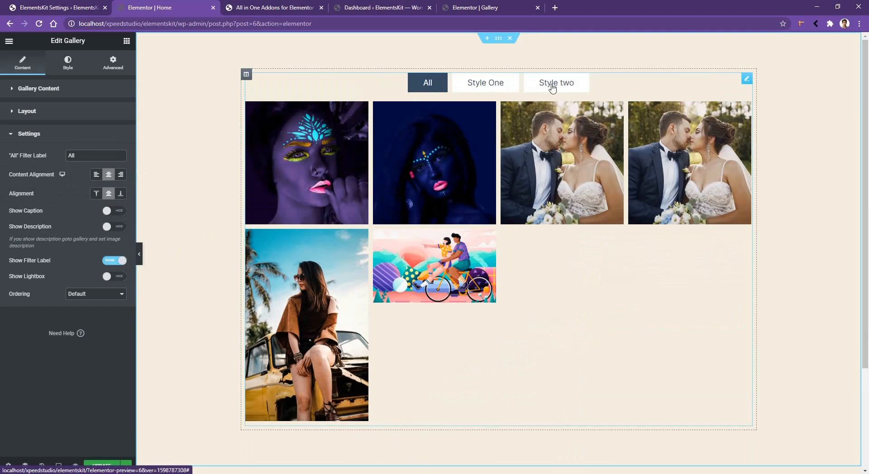
{"action": "left_click", "coordinate": [484, 82]}
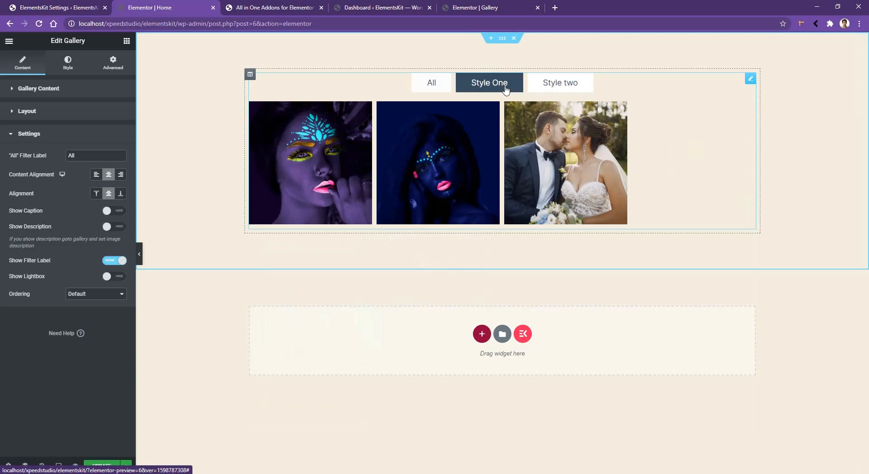
{"action": "left_click", "coordinate": [556, 82]}
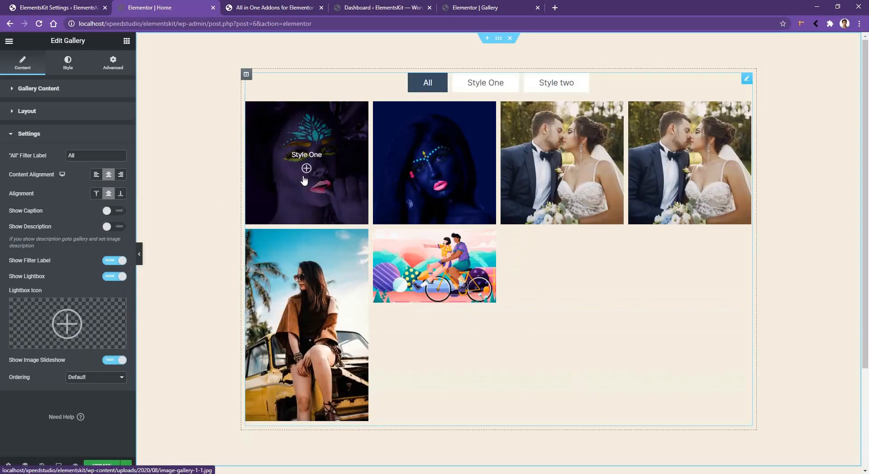
{"action": "mouse_move", "coordinate": [410, 171]}
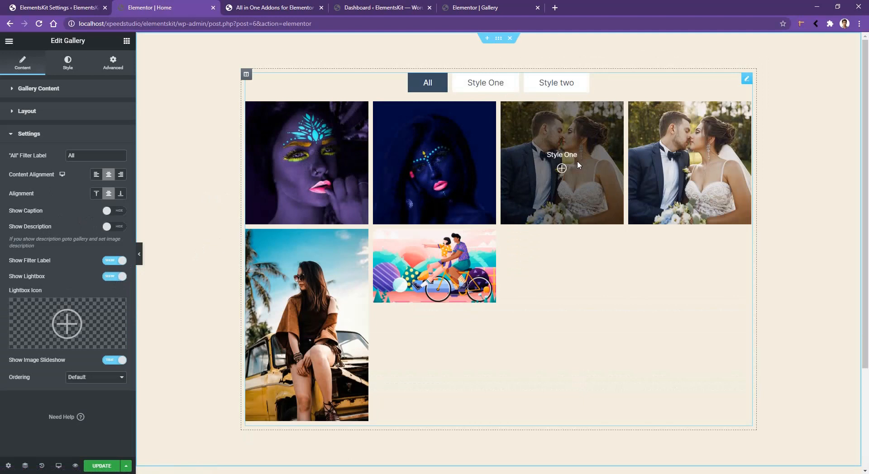
{"action": "mouse_move", "coordinate": [198, 262]}
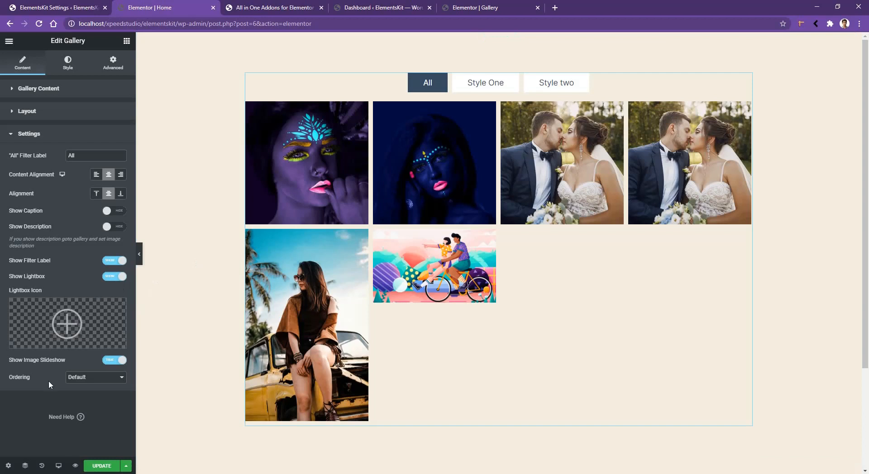
Set the gallery image Ordering to Random.
{"action": "left_click", "coordinate": [95, 377]}
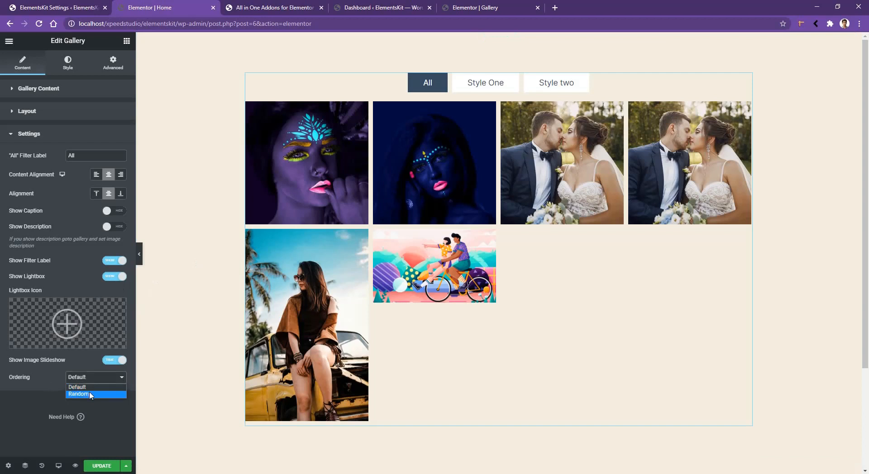
{"action": "left_click", "coordinate": [79, 395]}
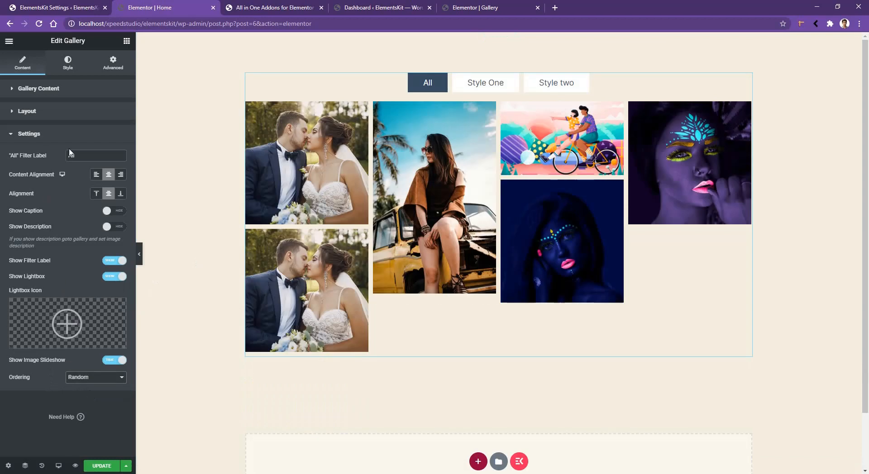
{"action": "left_click", "coordinate": [67, 63]}
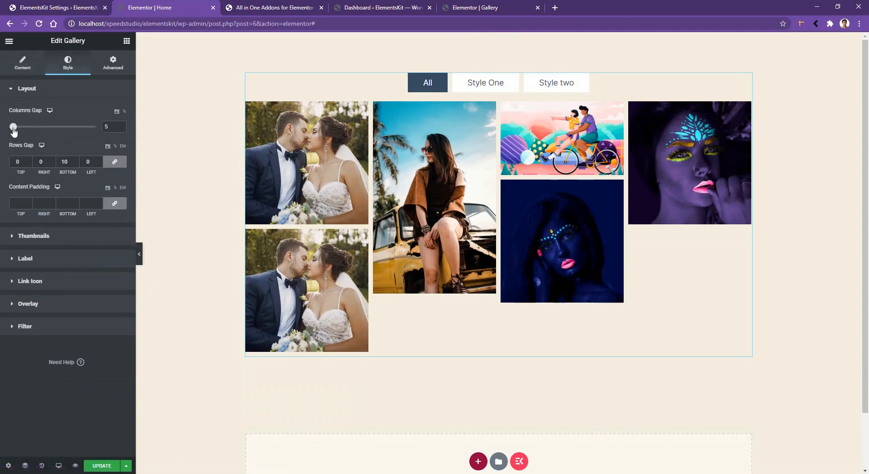
Adjust the columns gap and give thumbnails 10 px corners and 100 hover gray scale.
{"action": "left_click_drag", "start_coordinate": [13, 126], "coordinate": [15, 126]}
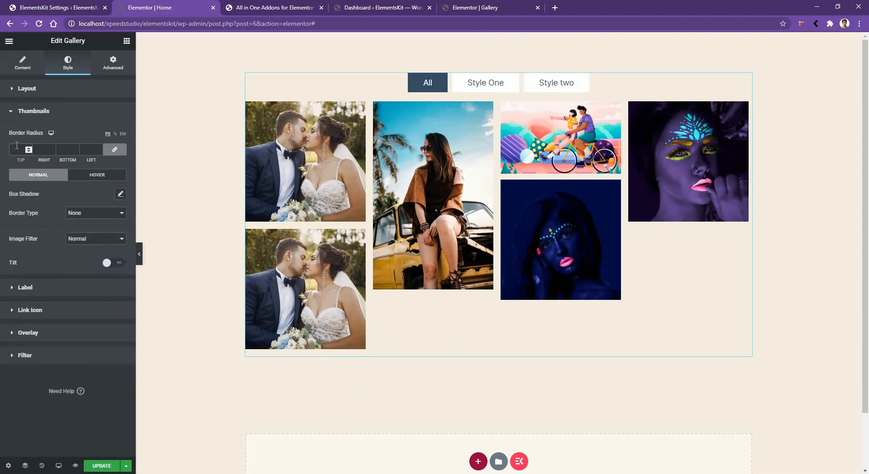
{"action": "type", "text": "1"}
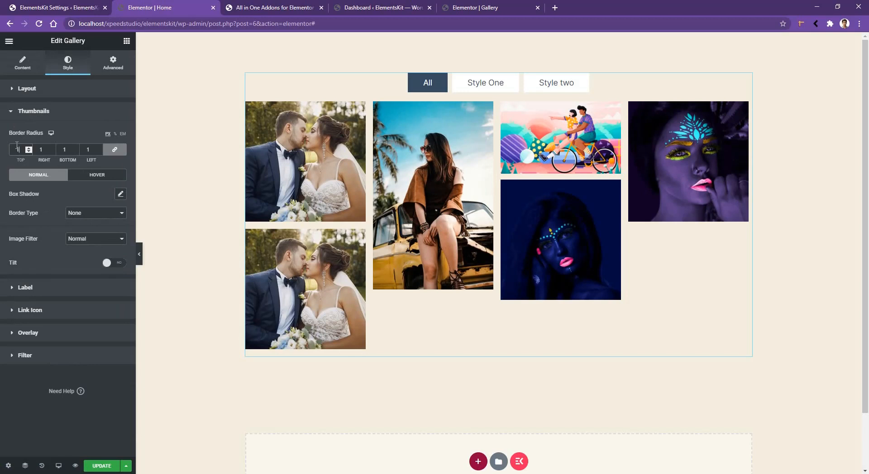
{"action": "type", "text": "10"}
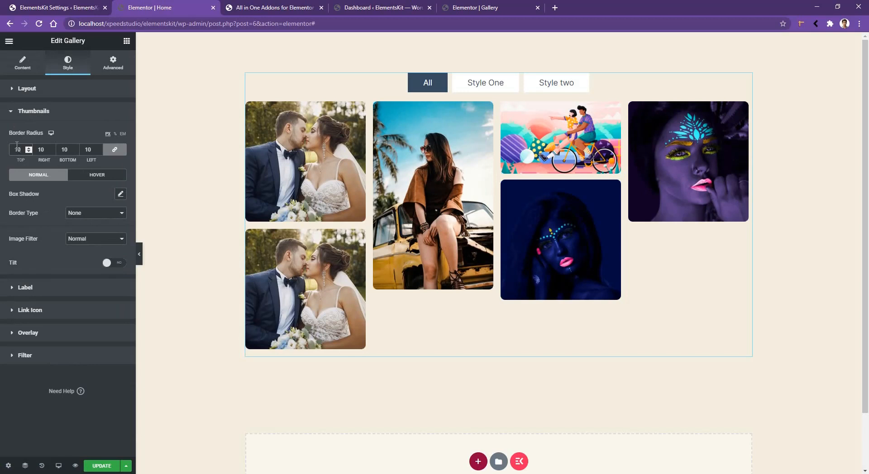
{"action": "mouse_move", "coordinate": [33, 219]}
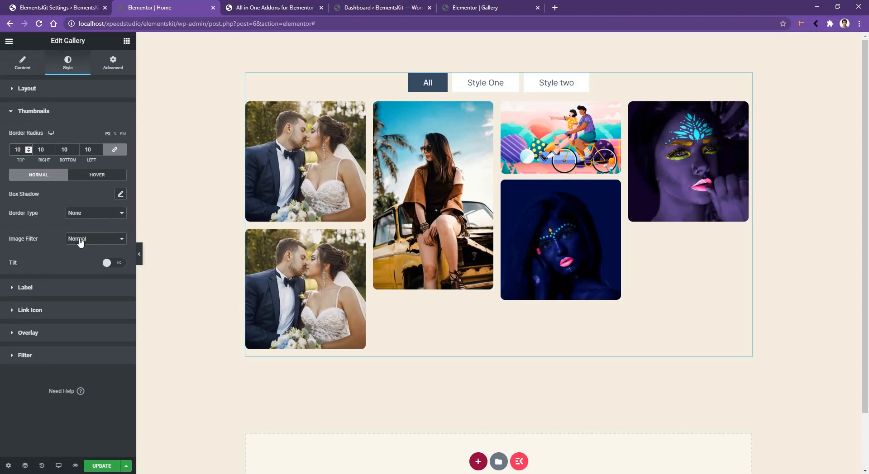
{"action": "left_click", "coordinate": [94, 239]}
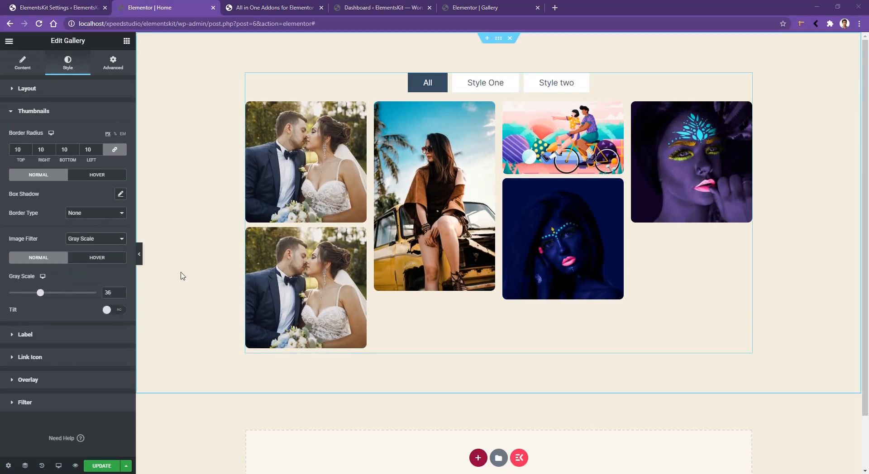
{"action": "left_click", "coordinate": [97, 258]}
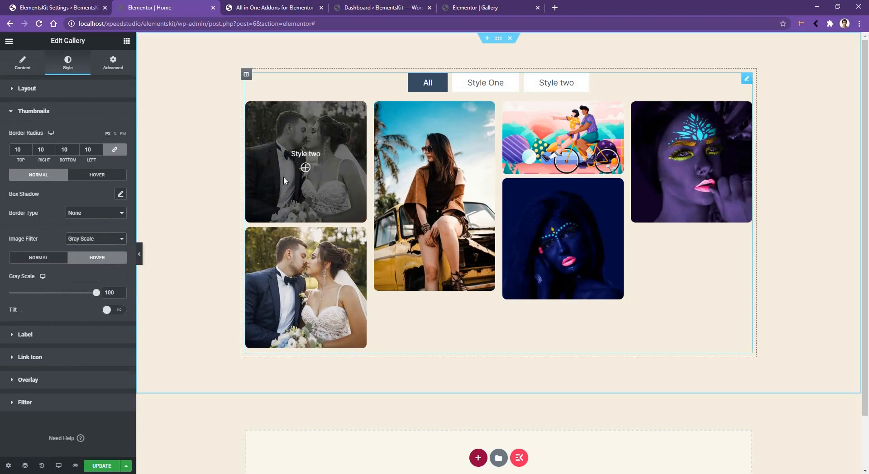
{"action": "mouse_move", "coordinate": [156, 322]}
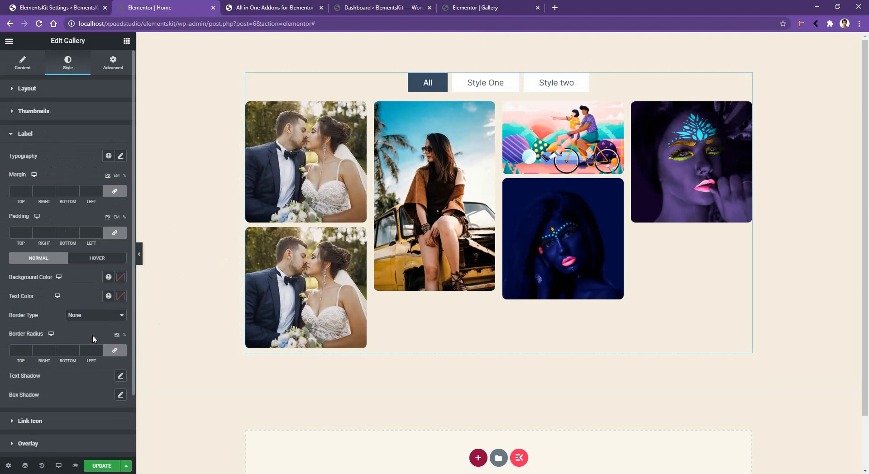
{"action": "mouse_move", "coordinate": [71, 301]}
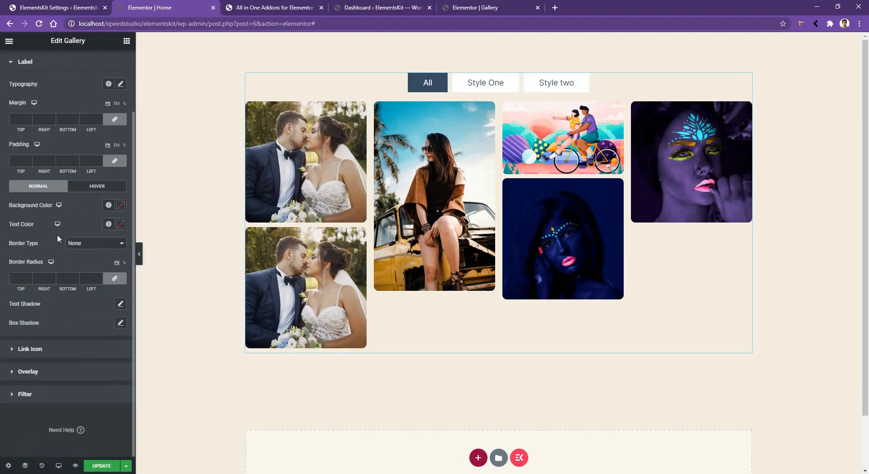
{"action": "mouse_move", "coordinate": [74, 352]}
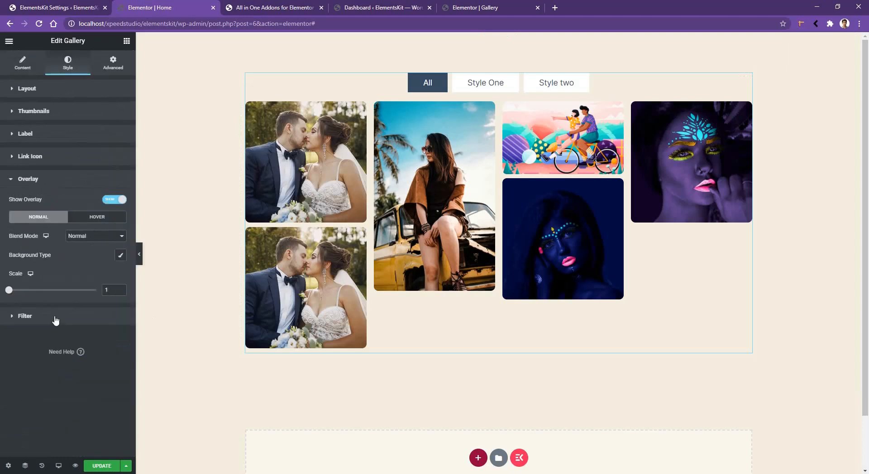
Set the gallery Filter Style to Style Seven, then switch it to Style Nine.
{"action": "left_click", "coordinate": [25, 201]}
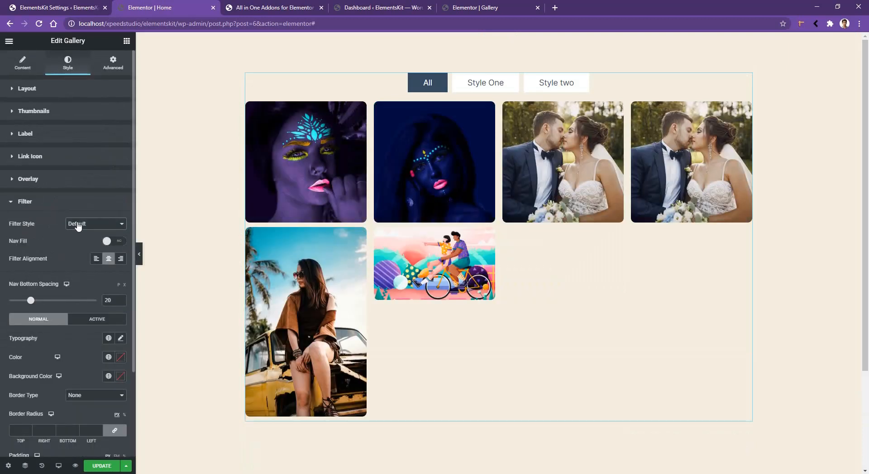
{"action": "left_click", "coordinate": [94, 224]}
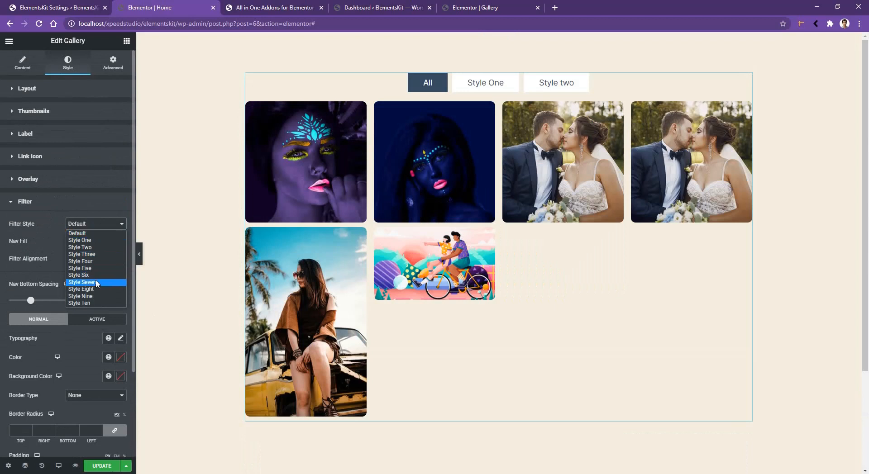
{"action": "left_click", "coordinate": [82, 282]}
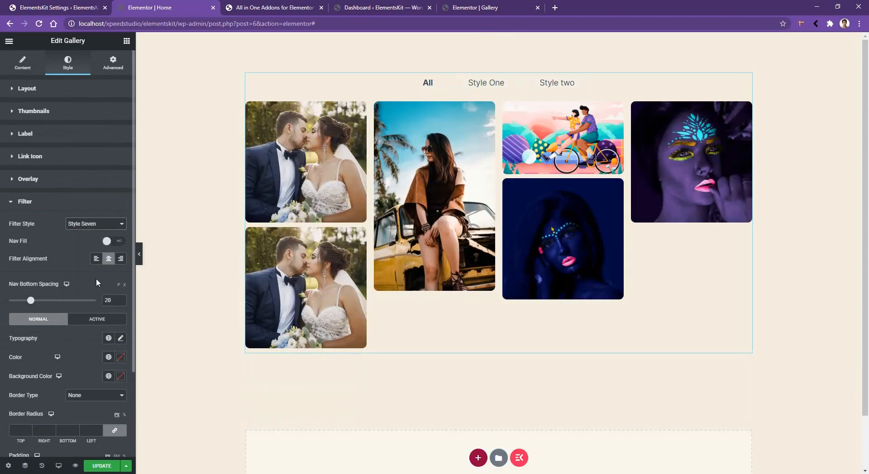
{"action": "left_click", "coordinate": [94, 223]}
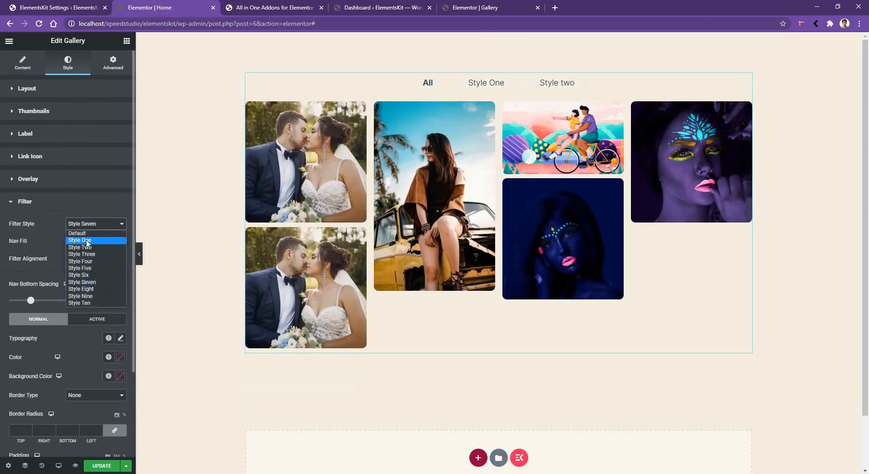
{"action": "left_click", "coordinate": [79, 296]}
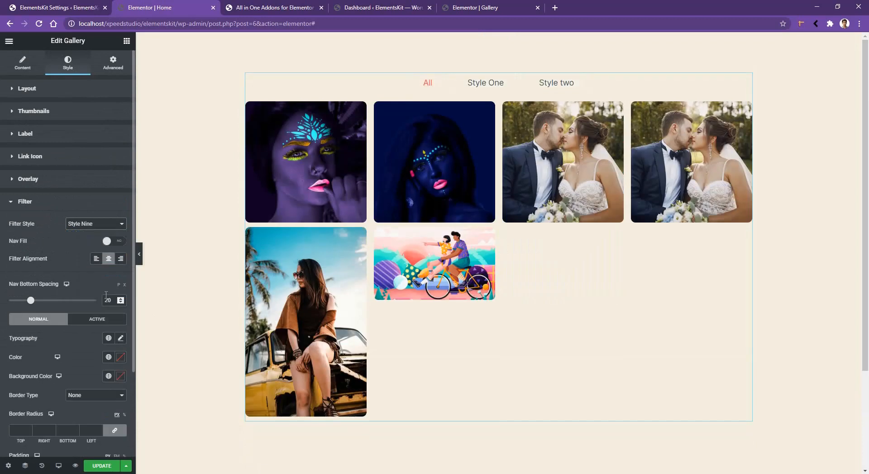